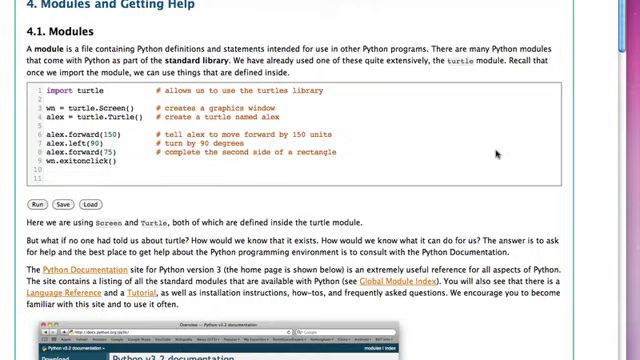
mouse_move(369, 186)
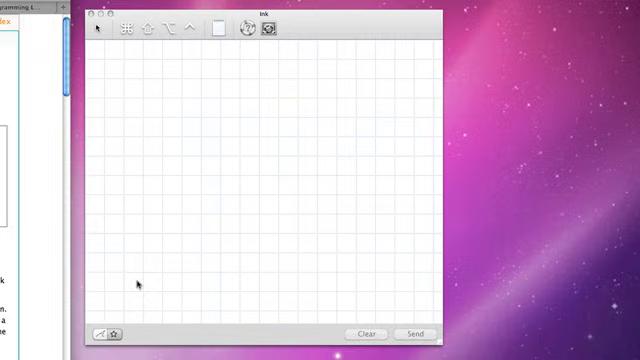
mouse_move(48, 232)
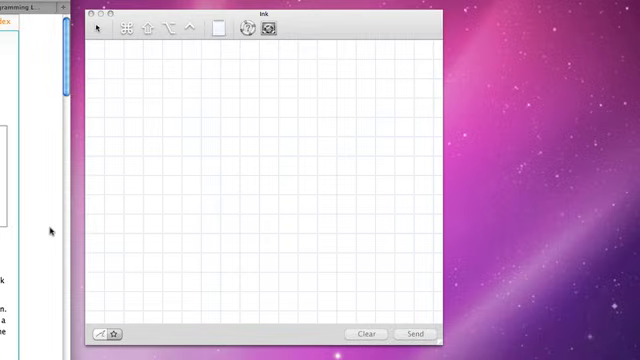
mouse_move(294, 210)
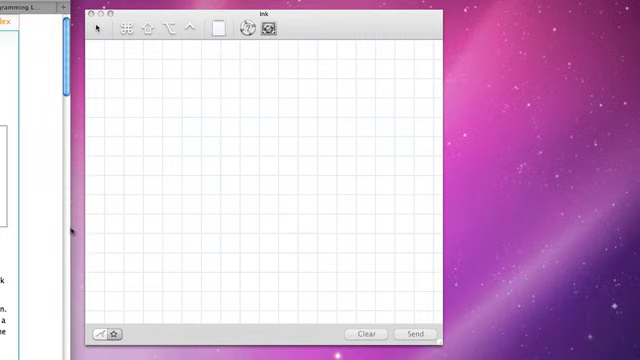
mouse_move(148, 152)
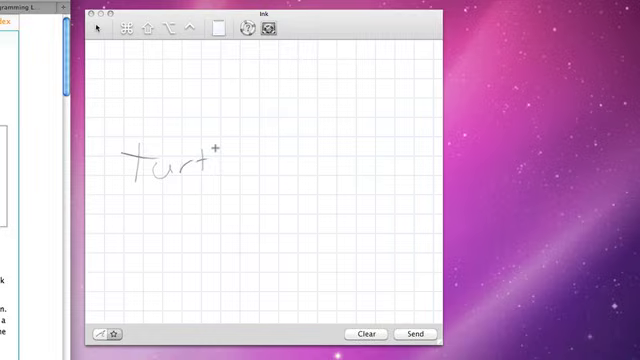
Sketch 'turtle' with an arrow to the M circle, writing Screen and Turtle inside
left_click_drag(208, 160, 240, 165)
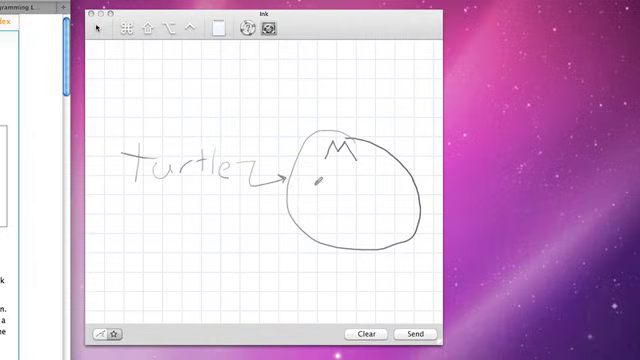
left_click_drag(305, 185, 335, 195)
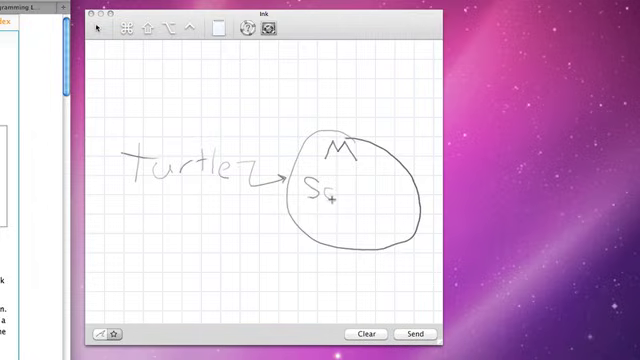
left_click_drag(318, 192, 375, 192)
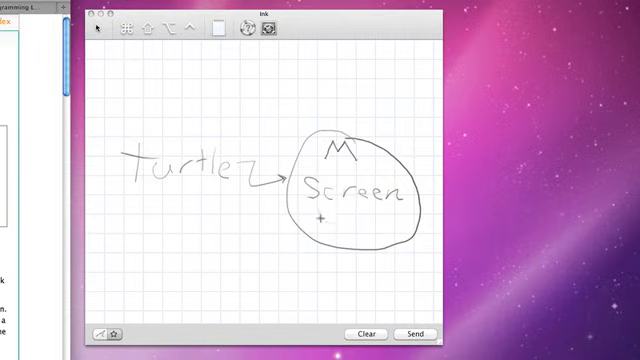
left_click_drag(310, 222, 350, 222)
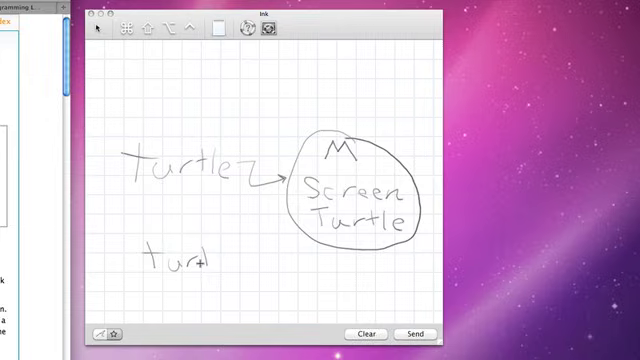
Handwrite 'turtle.Screen(' below the turtle diagram in Ink
left_click_drag(195, 258, 240, 258)
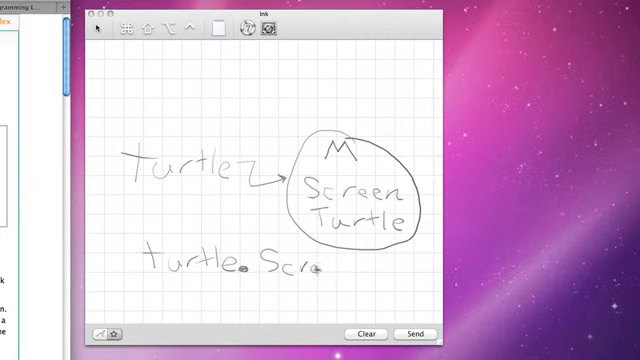
left_click_drag(315, 265, 360, 270)
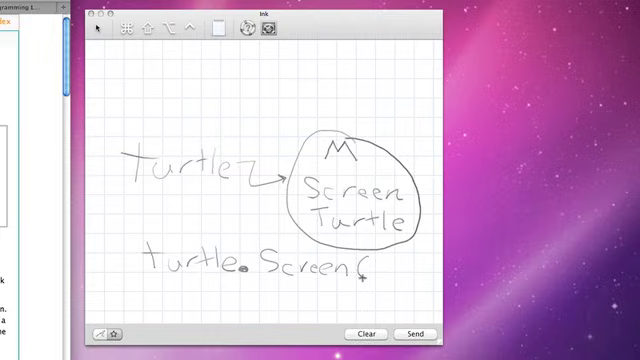
left_click_drag(360, 270, 375, 275)
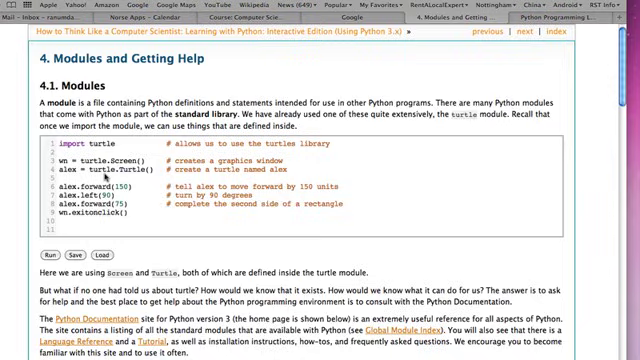
mouse_move(407, 222)
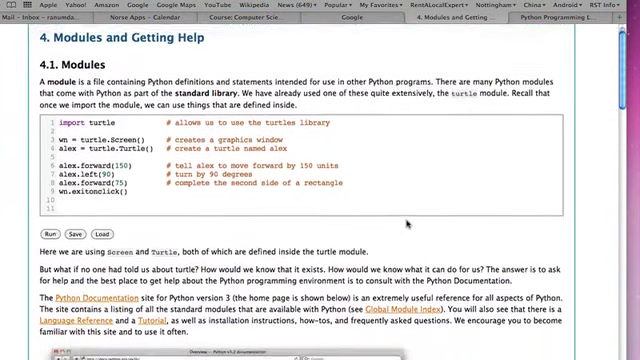
Scroll down the Modules page toward the Python Documentation link
scroll("down", 3)
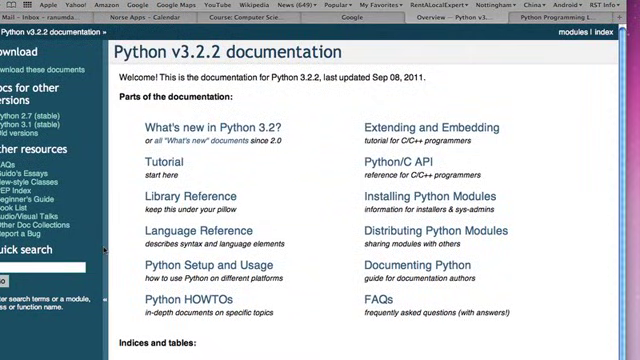
mouse_move(260, 158)
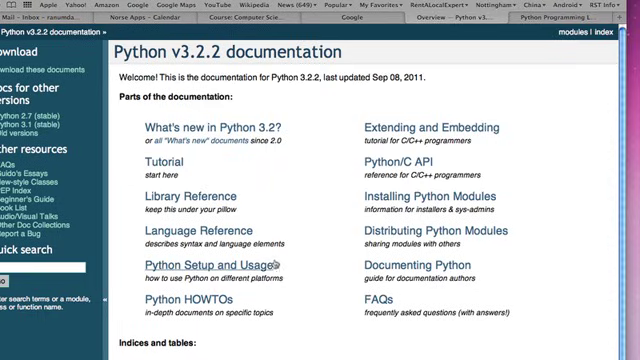
mouse_move(333, 221)
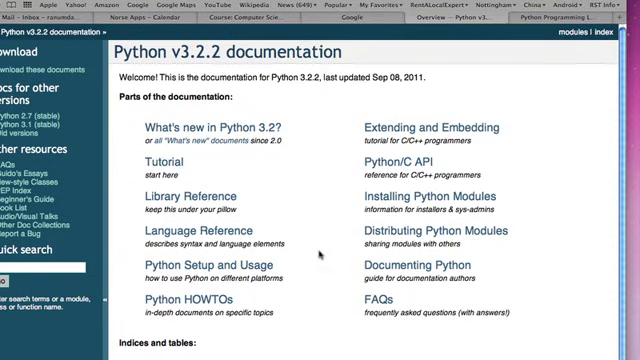
scroll("down", 3)
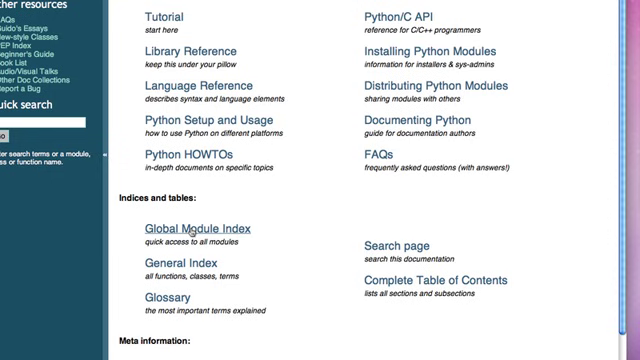
left_click(168, 231)
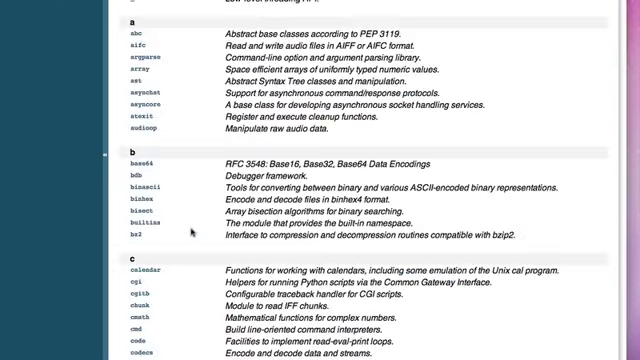
scroll("up", 3)
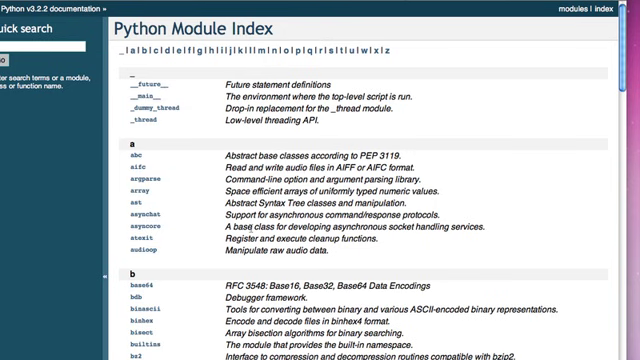
scroll("down", 3)
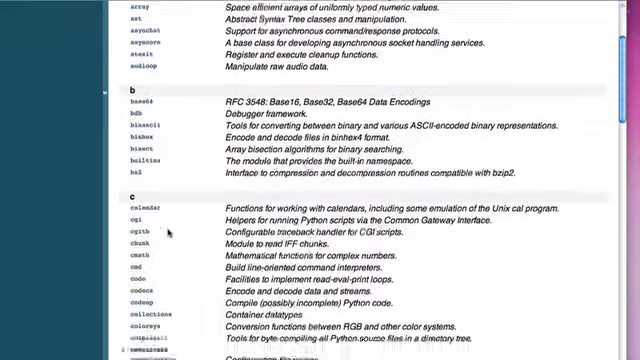
scroll("down", 3)
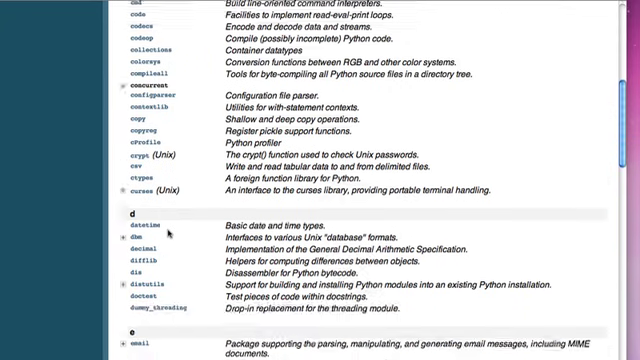
scroll("down", 3)
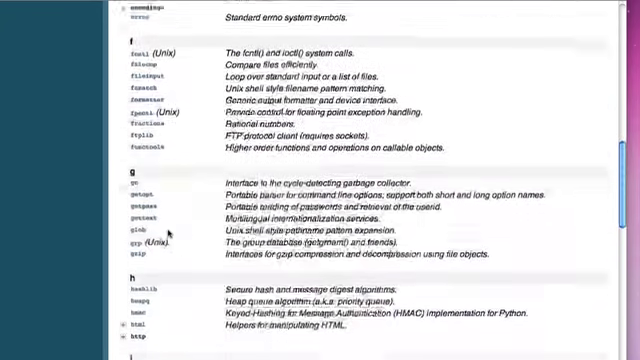
scroll("down", 3)
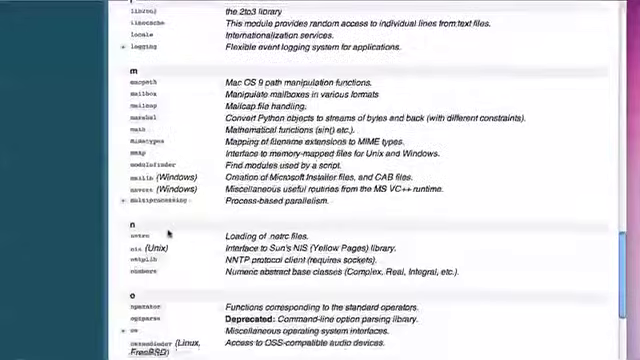
scroll("down", 3)
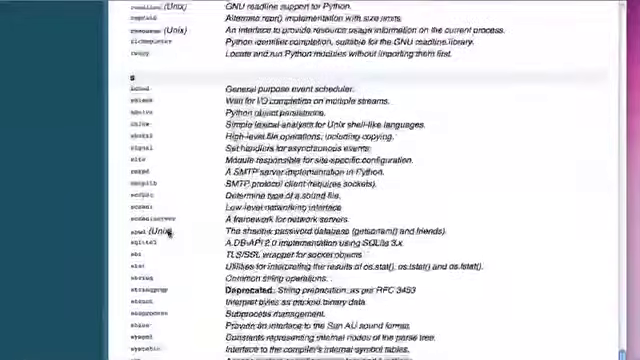
scroll("down", 3)
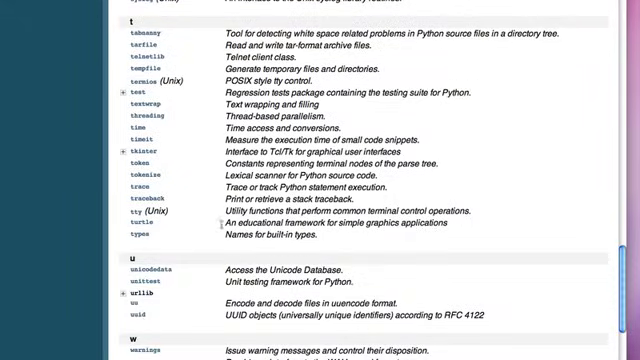
Open the turtle module docs and scroll to the Turtle/RawTurtle methods section
left_click(125, 217)
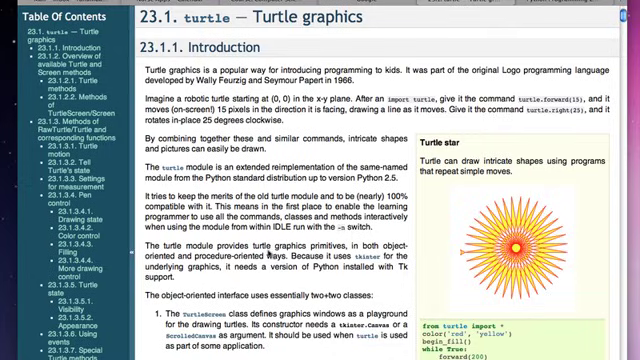
scroll("down", 3)
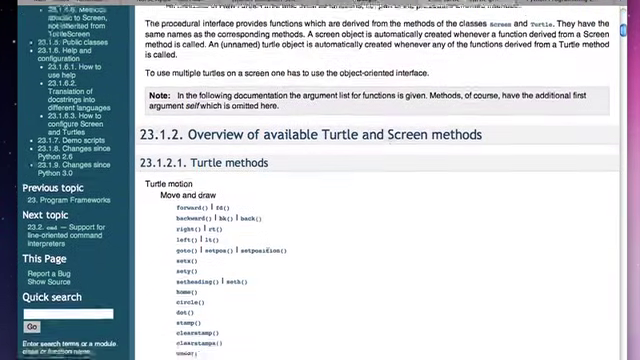
scroll("down", 3)
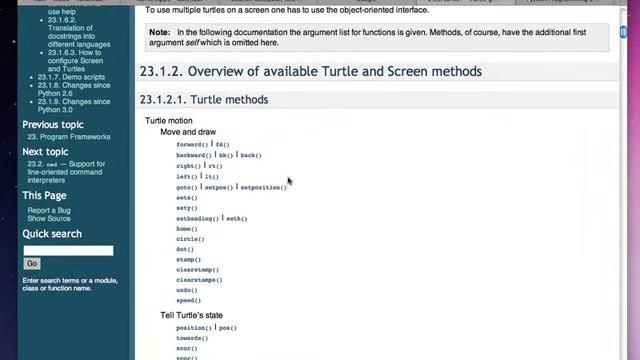
scroll("down", 3)
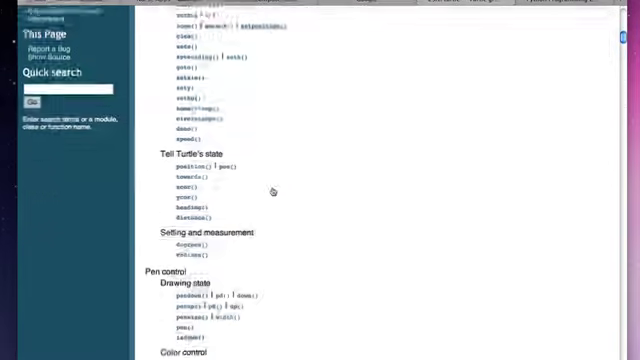
scroll("down", 3)
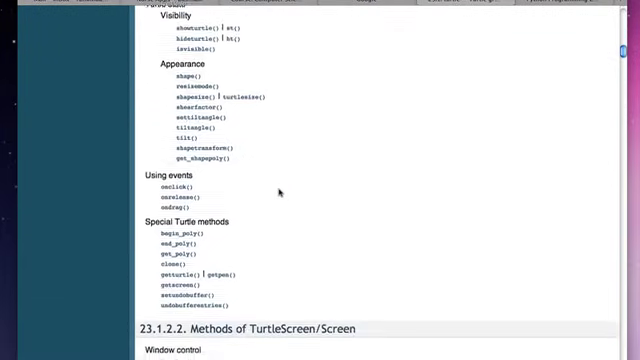
scroll("down", 3)
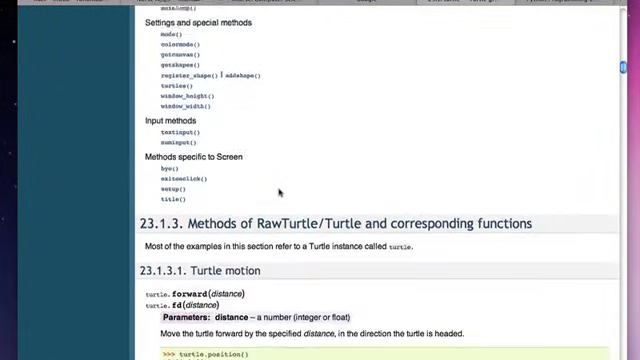
scroll("down", 3)
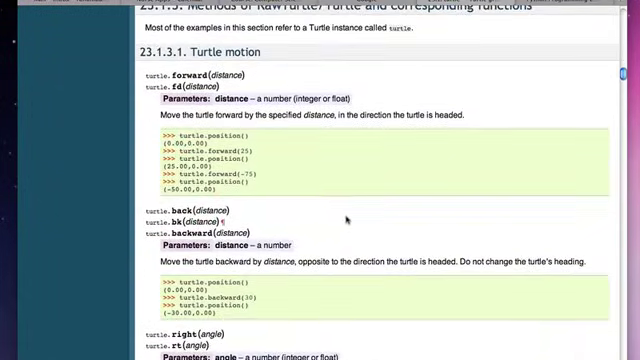
scroll("up", 3)
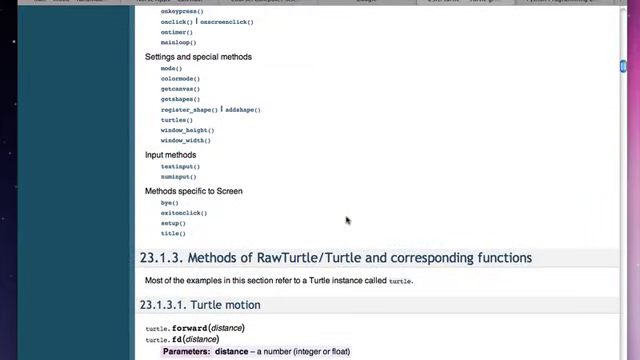